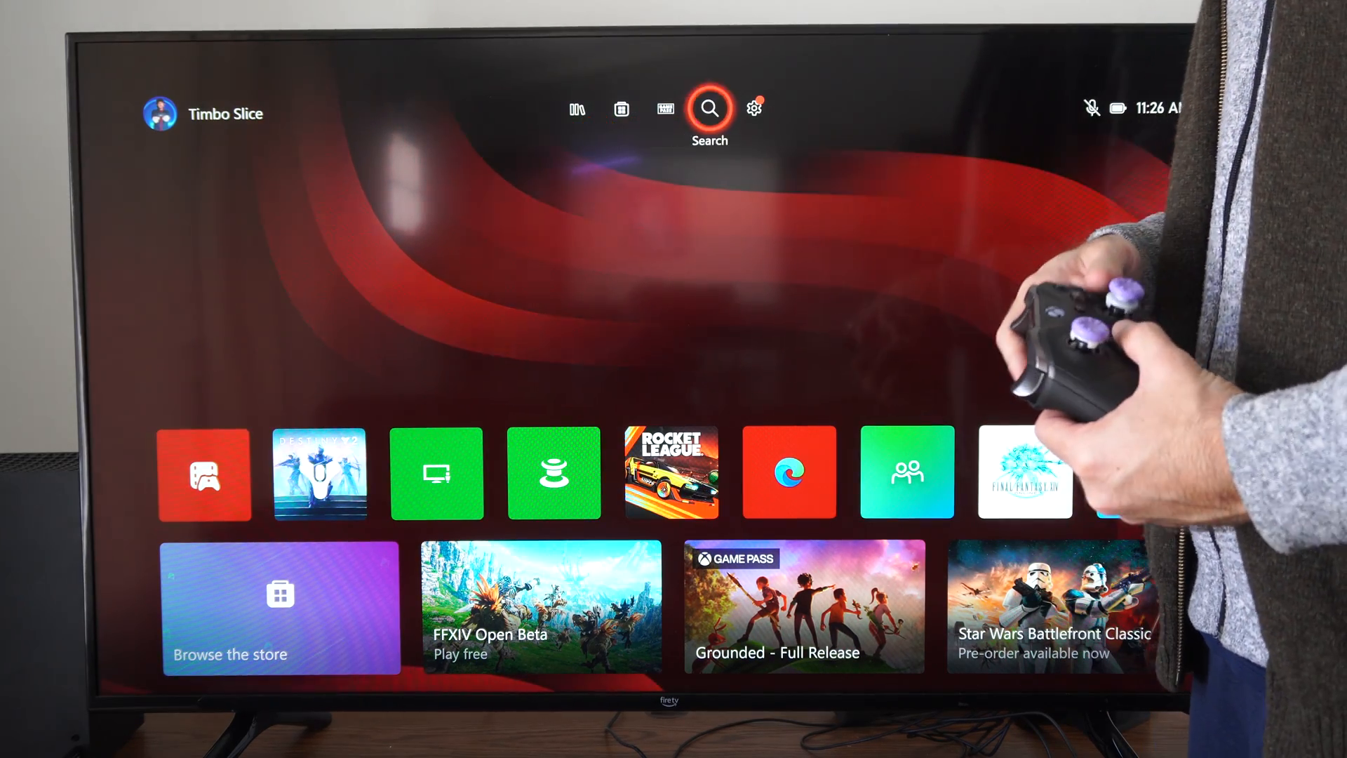
Step: Go into Settings from the home screen gear, landing on the General section
{"action": "left_click", "coordinate": [754, 108]}
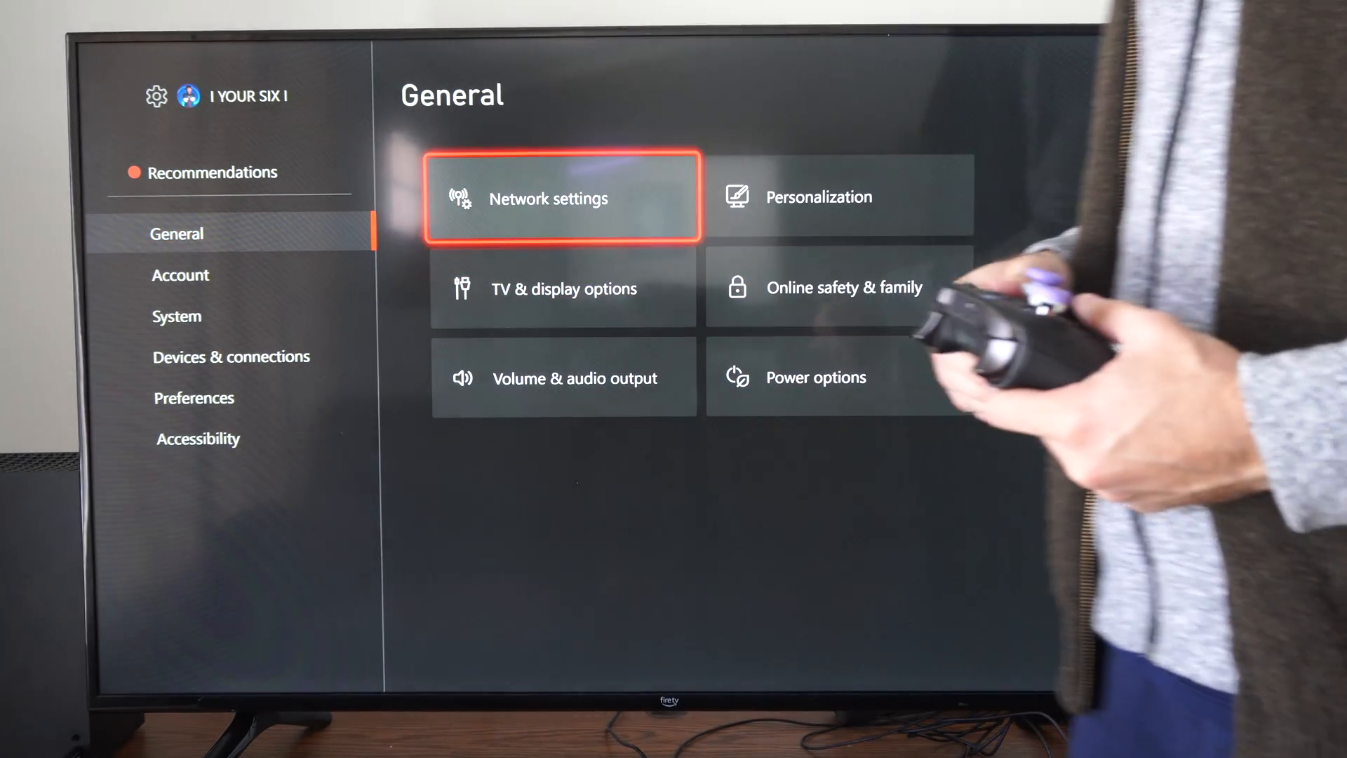
Step: In Network settings, forget the current wireless network so status reads Not connected
{"action": "left_click", "coordinate": [561, 198]}
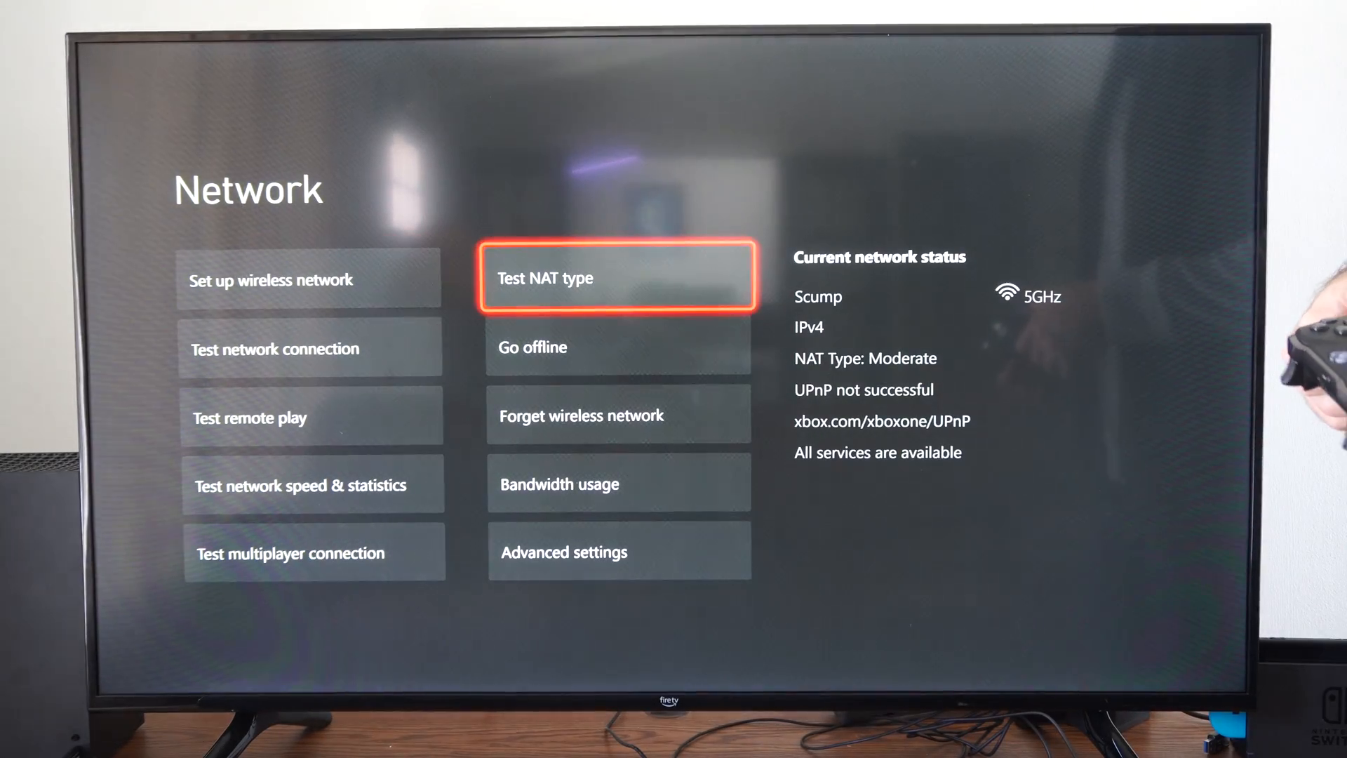
{"action": "key", "text": "Down"}
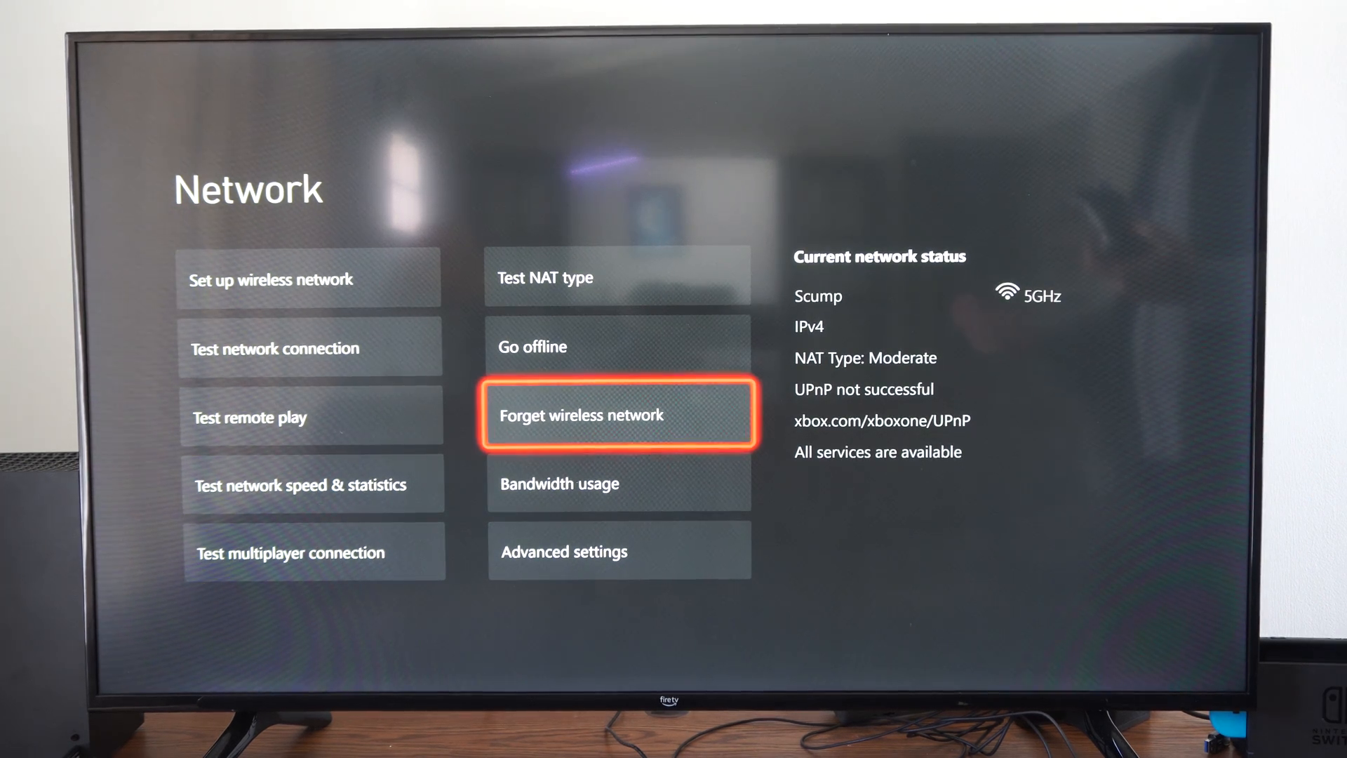
{"action": "left_click", "coordinate": [617, 416]}
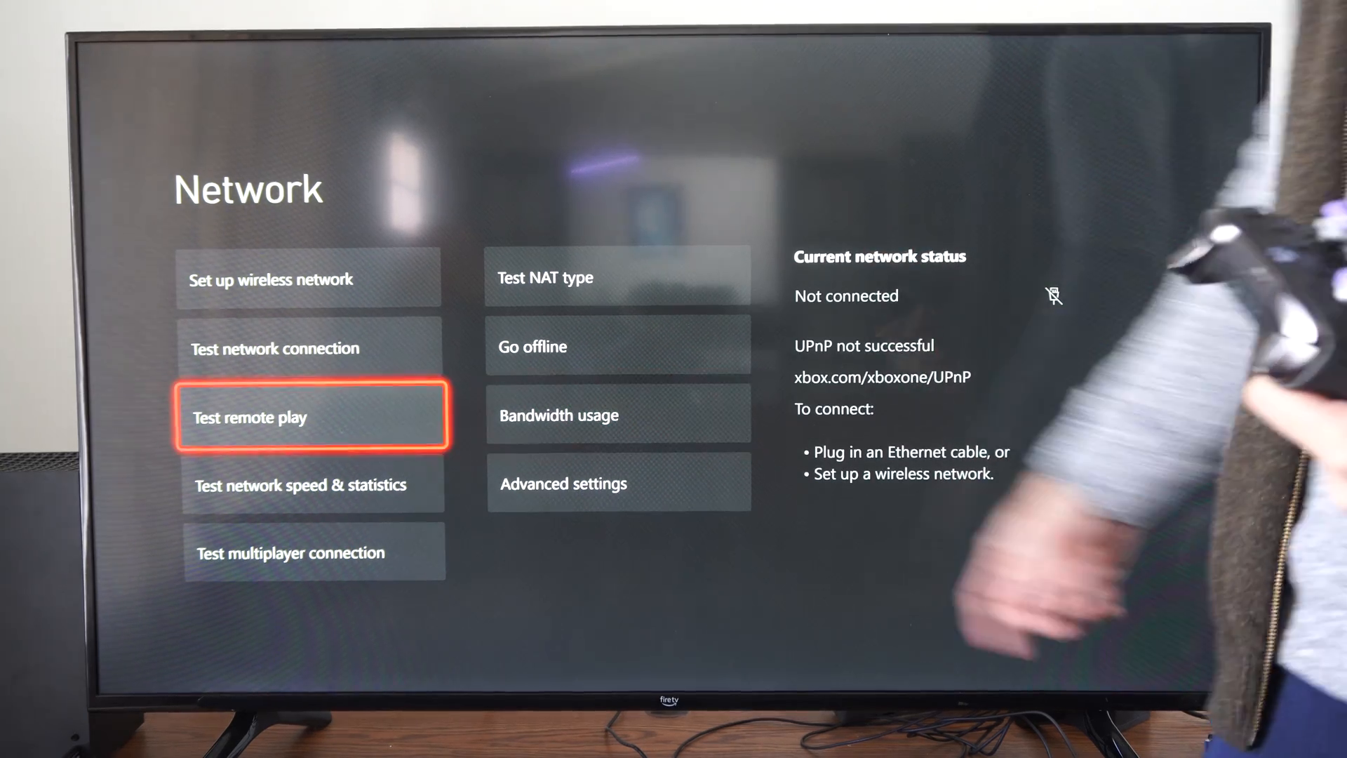
Step: Set up the wireless connection again on the Scump 5GHz network and continue past the connected confirmation
{"action": "left_click", "coordinate": [312, 416]}
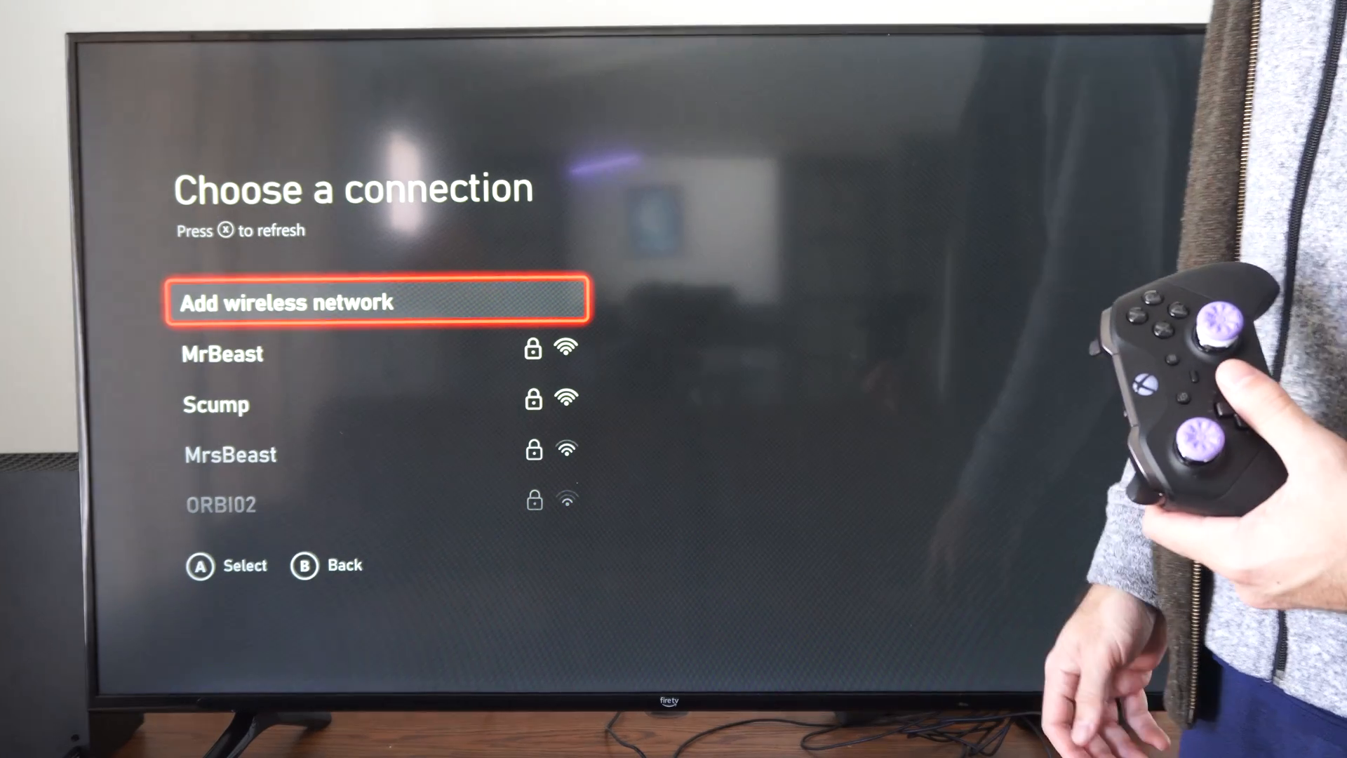
{"action": "key", "text": "Down"}
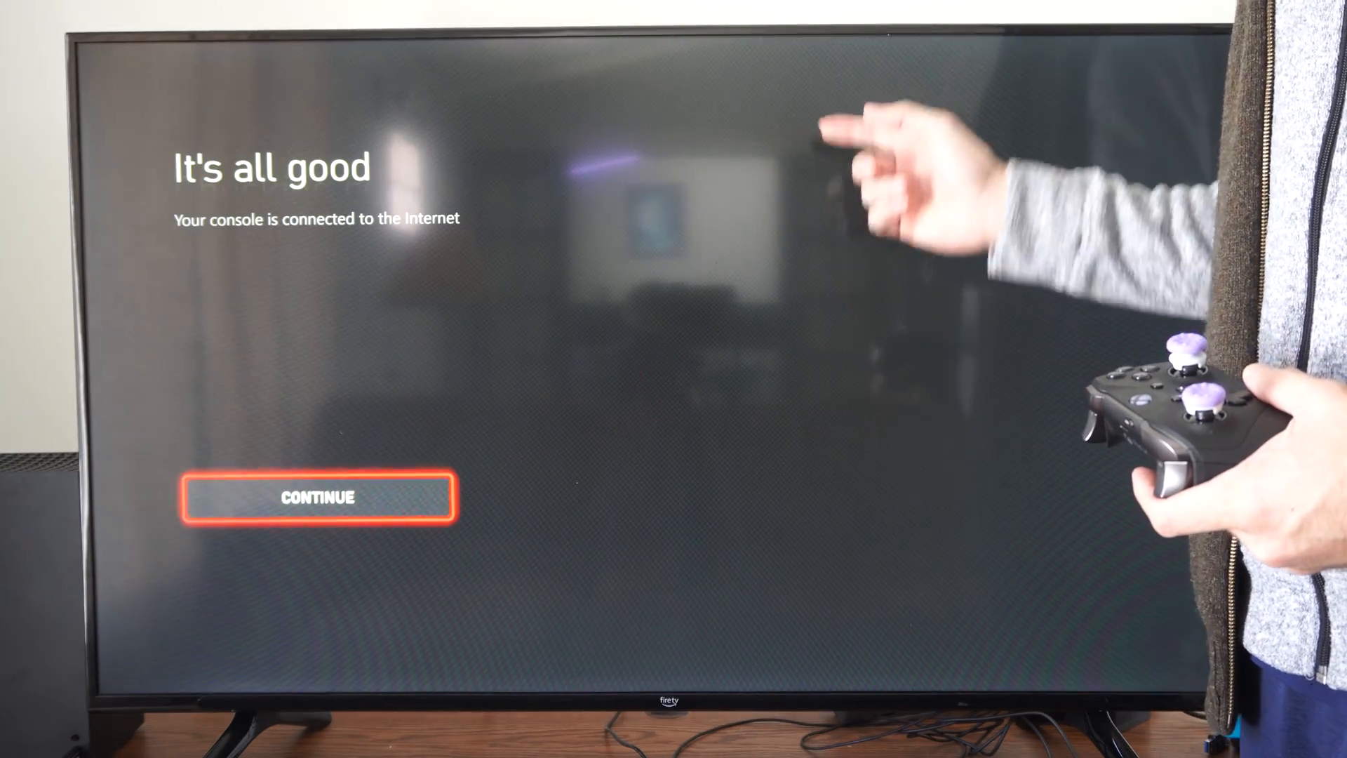
{"action": "left_click", "coordinate": [317, 497]}
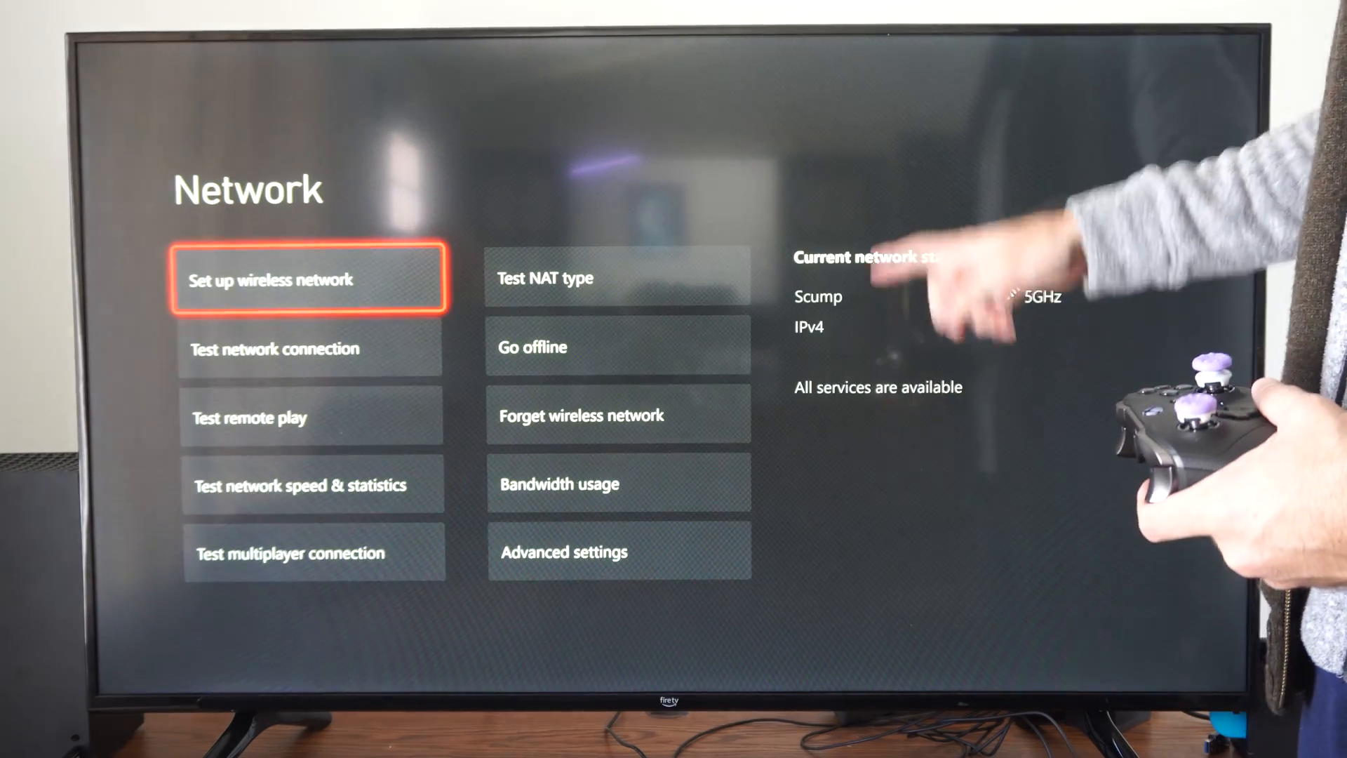